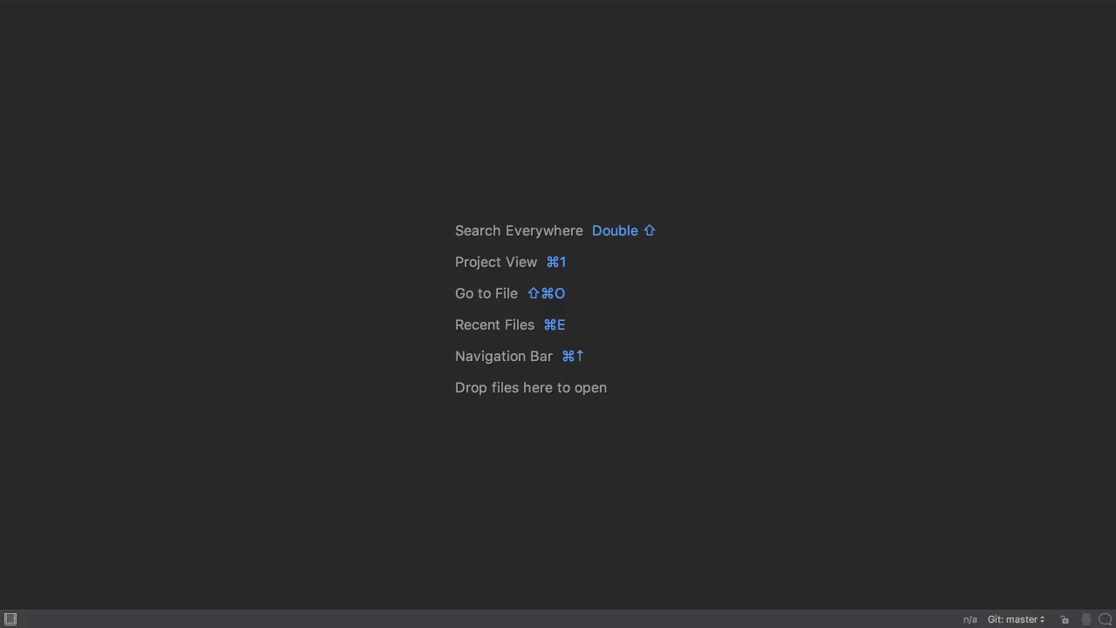
# Search for a type named FuncG and jump to the WriteJSON function.
pyautogui.press('cmd+o')
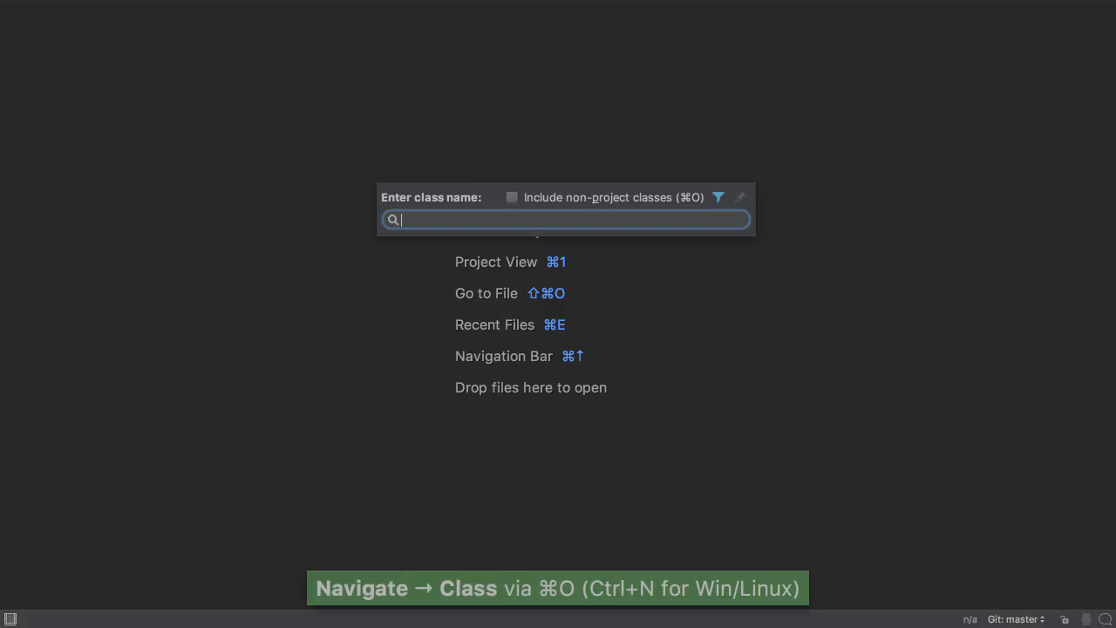
pyautogui.write('FuncG')
pyautogui.write('WriJ')
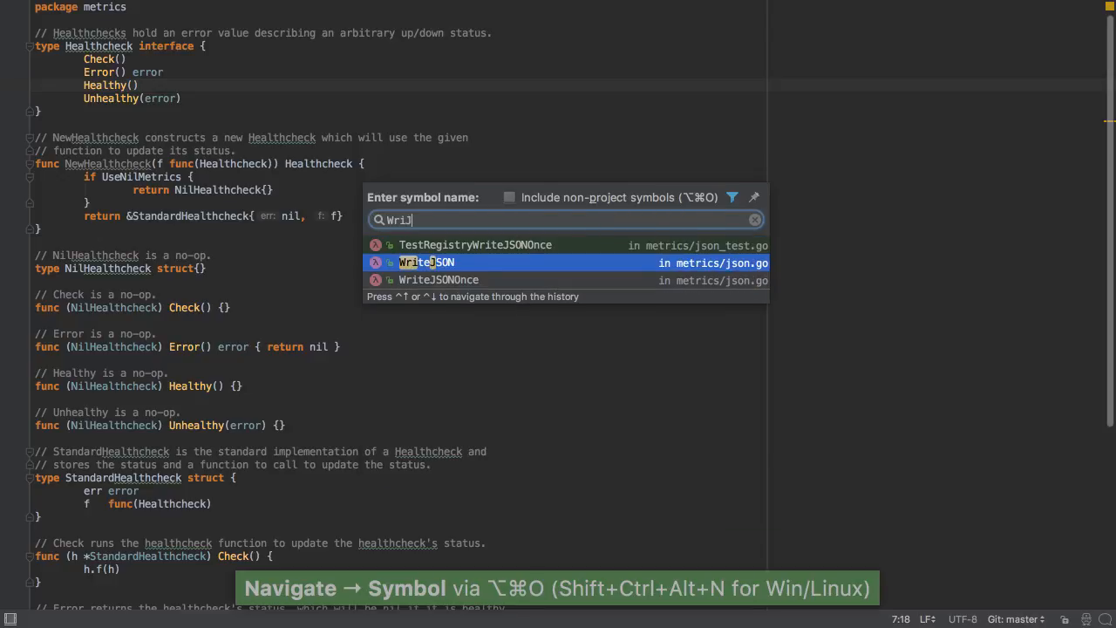
pyautogui.click(426, 261)
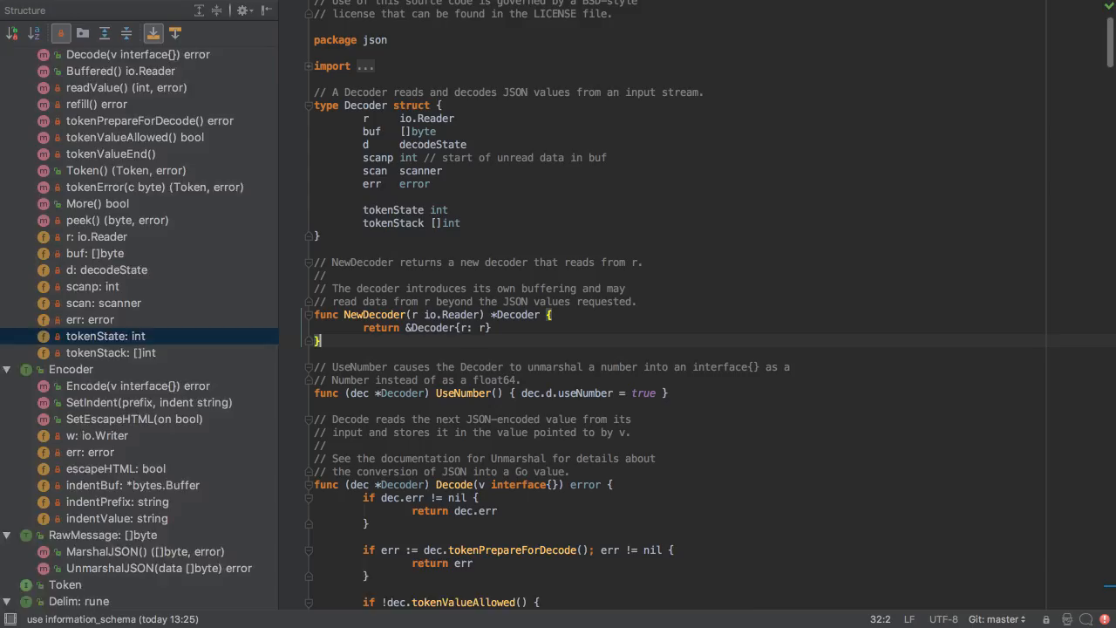
# Use the Structure outline to reach the Decoder type, then switch via Recent Files.
pyautogui.press('cmd+7')
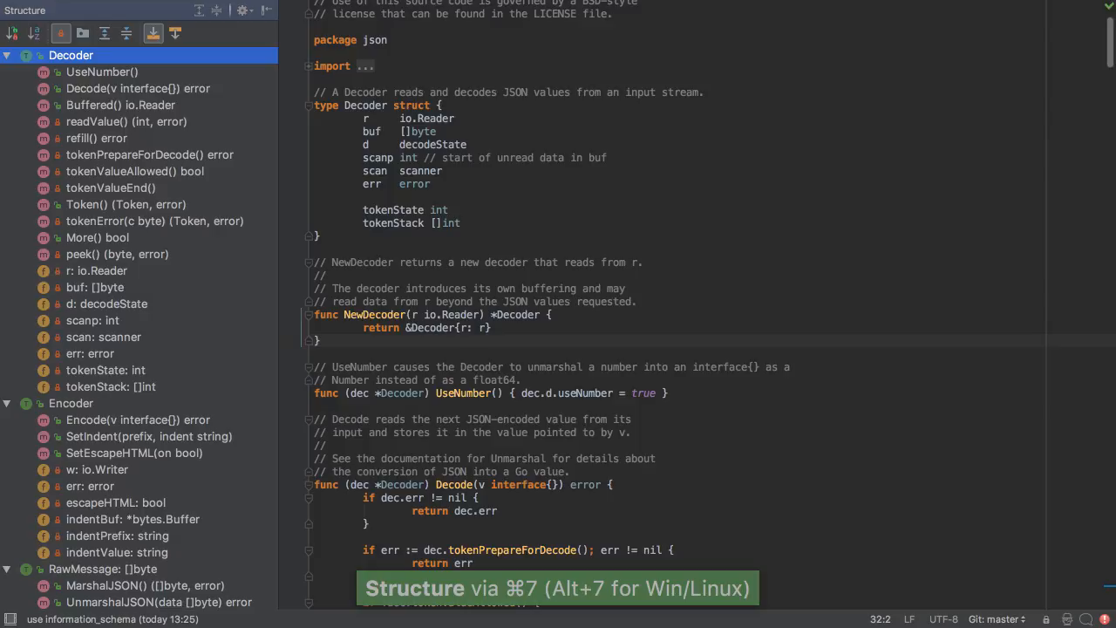
pyautogui.click(150, 154)
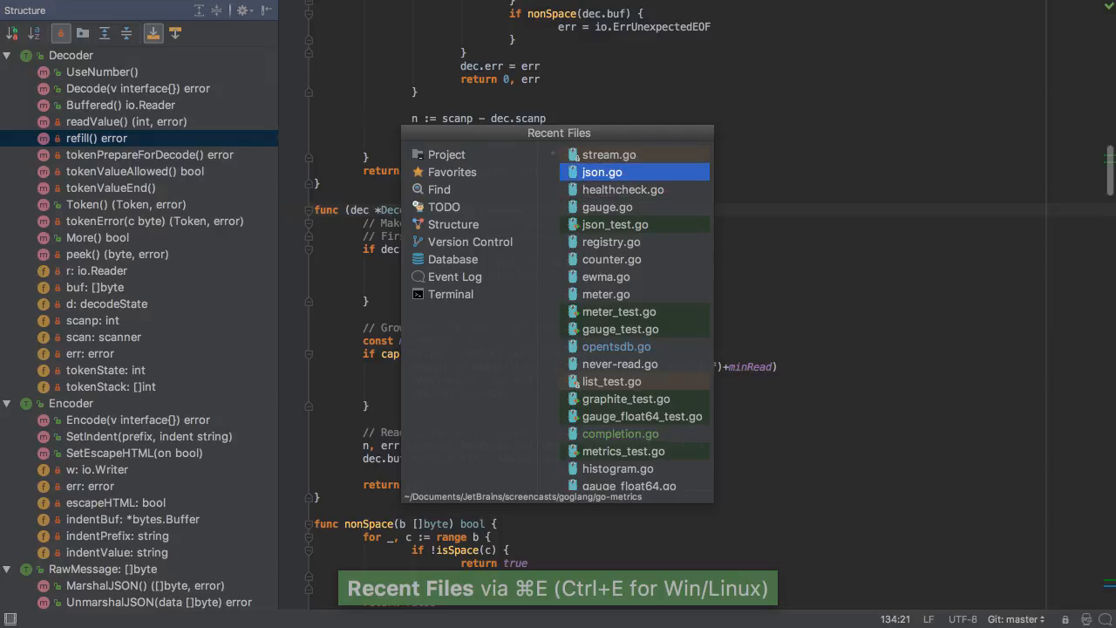
pyautogui.press('Escape')
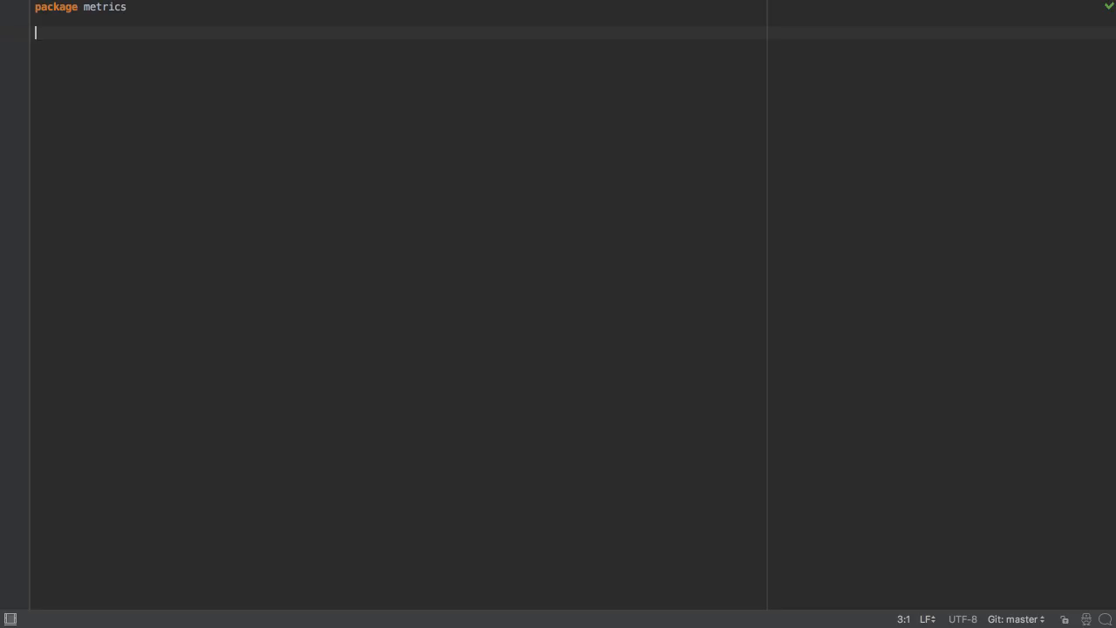
# Write func handleRequest() and complete http via basic completion suggestions.
pyautogui.write('func handleRe')
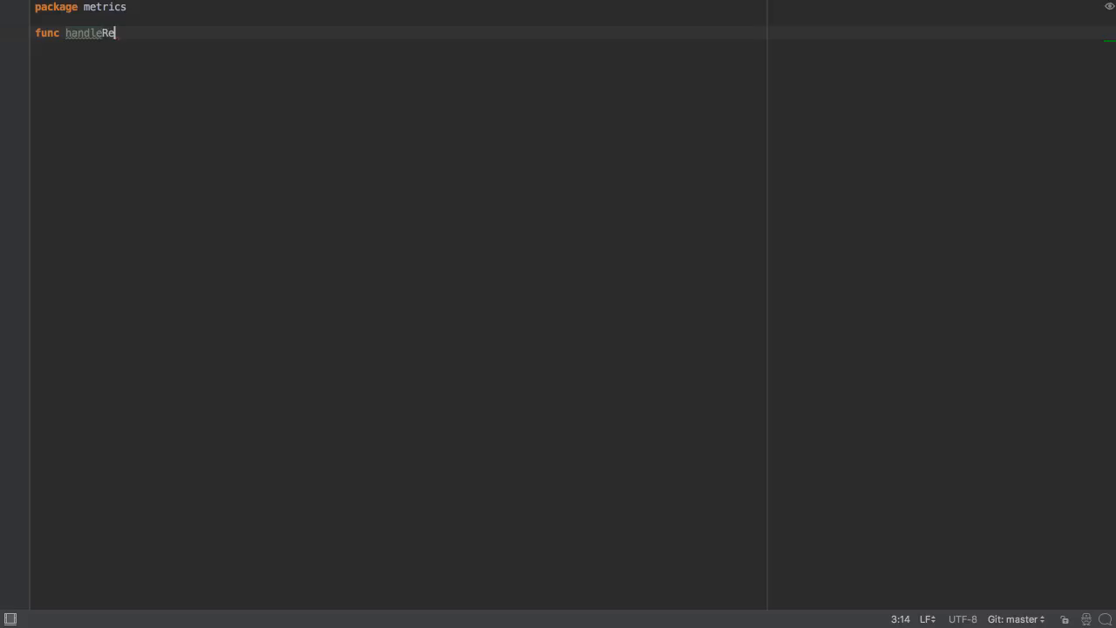
pyautogui.write('quest()')
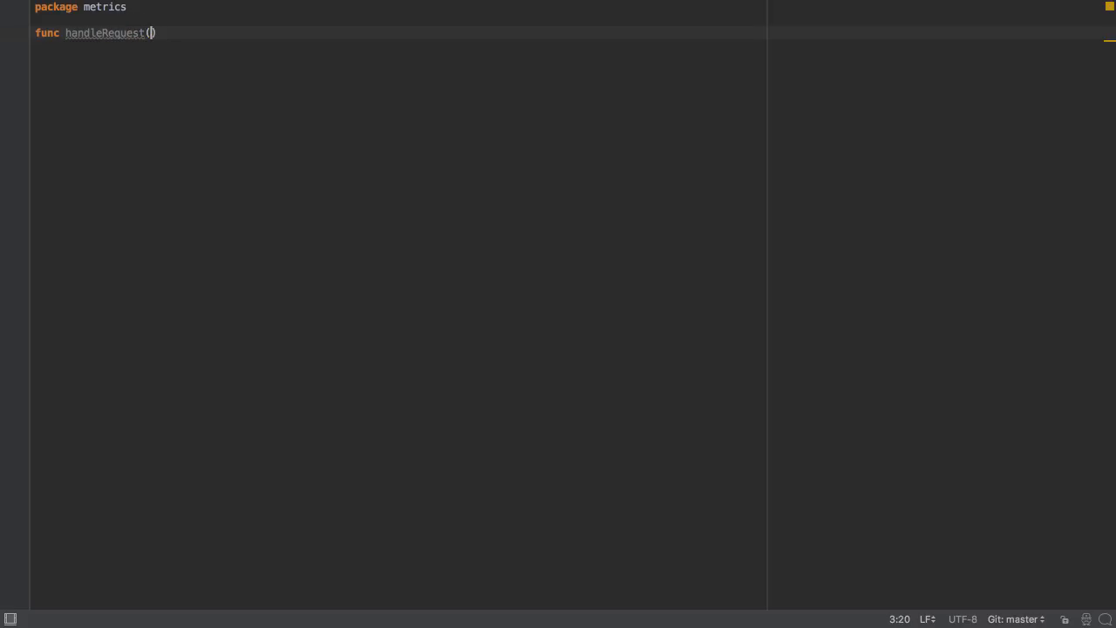
pyautogui.write('http')
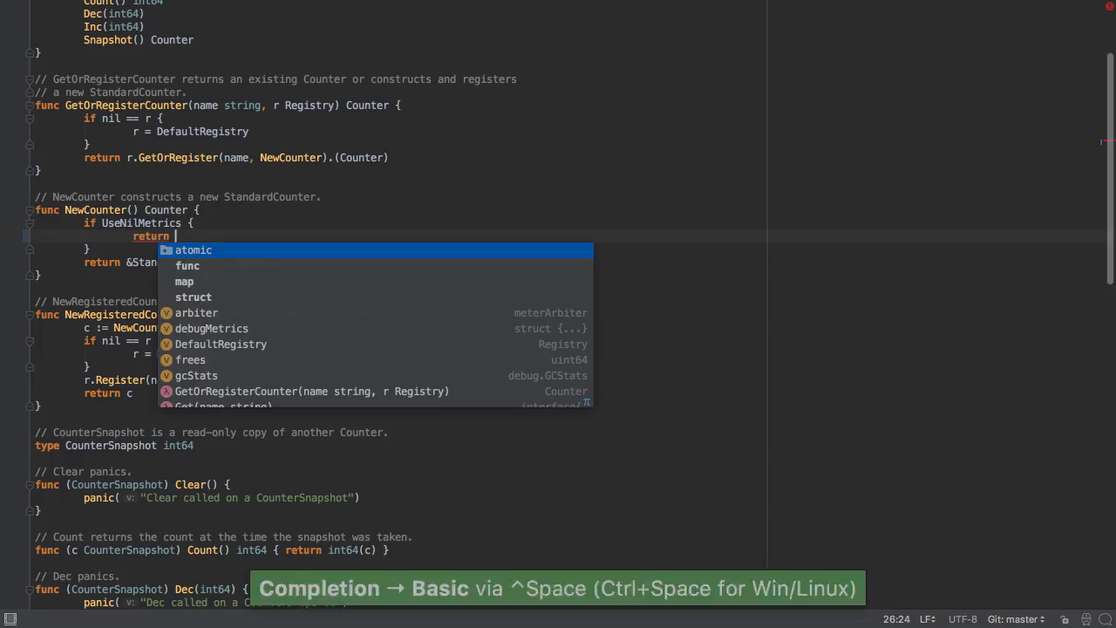
pyautogui.press('Down')
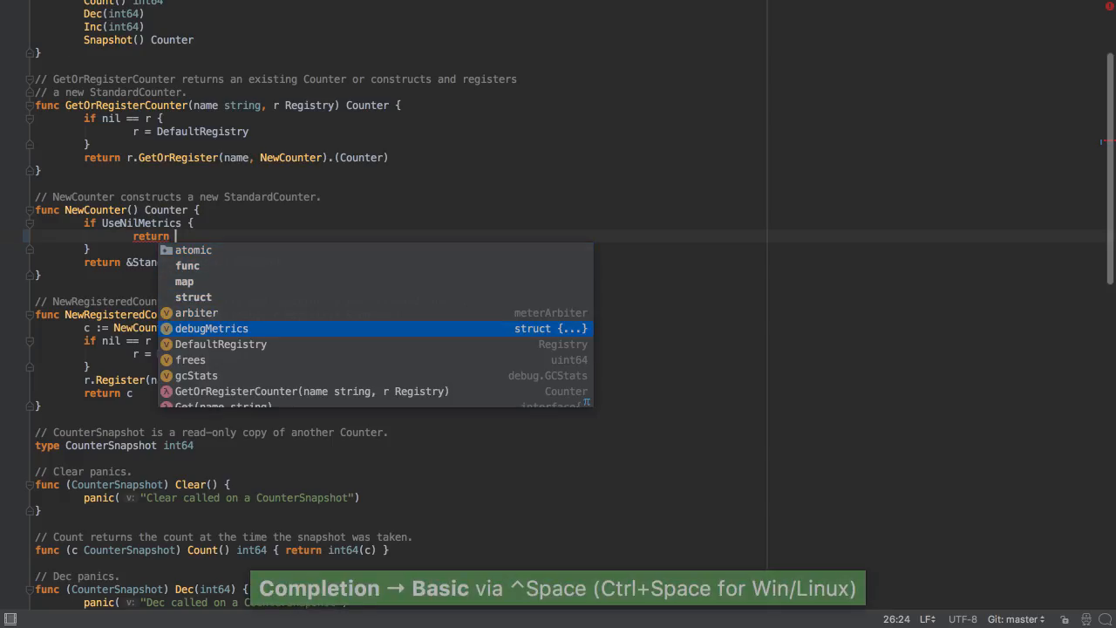
pyautogui.press('Escape')
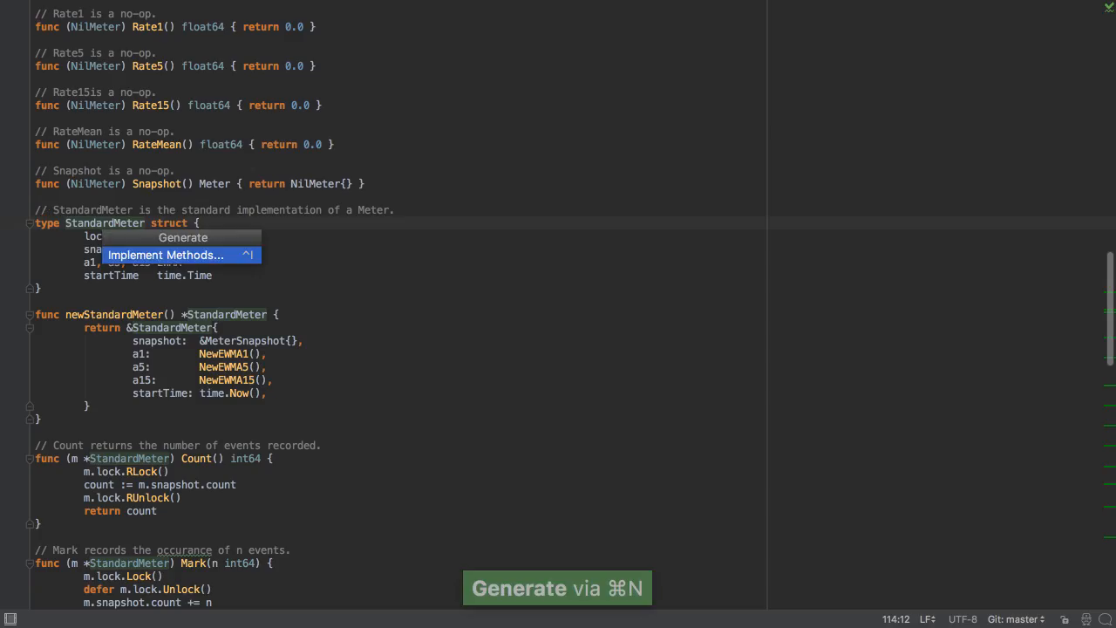
# Generate method implementations for the StandardMeter struct.
pyautogui.click(164, 254)
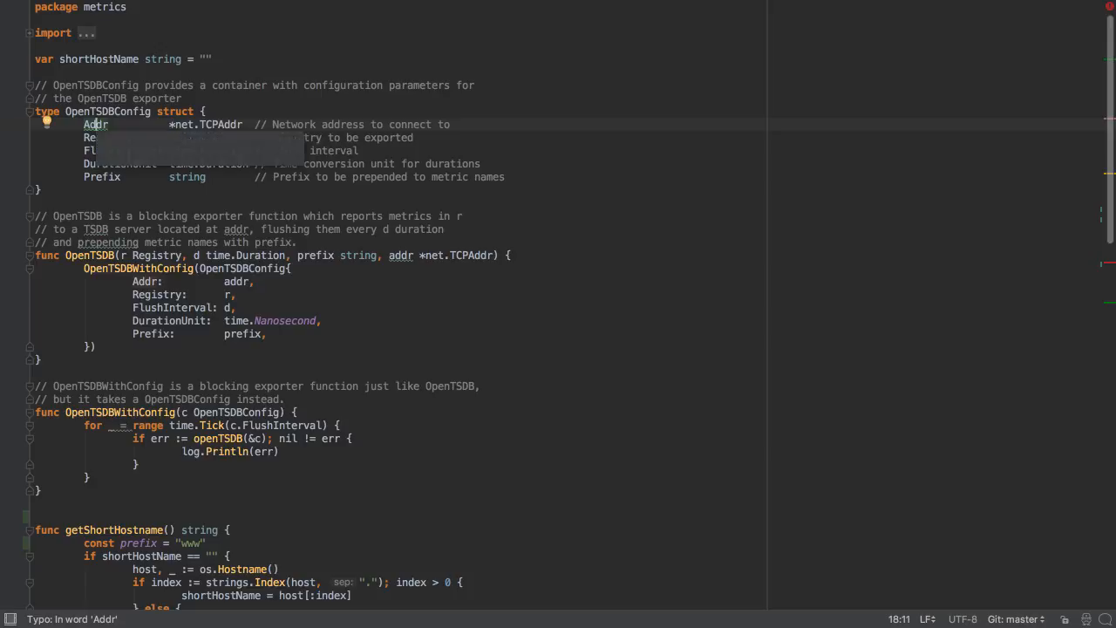
# Apply intention fixes: Addr warning, redundant blank identifier, missing metrics field.
pyautogui.click(45, 122)
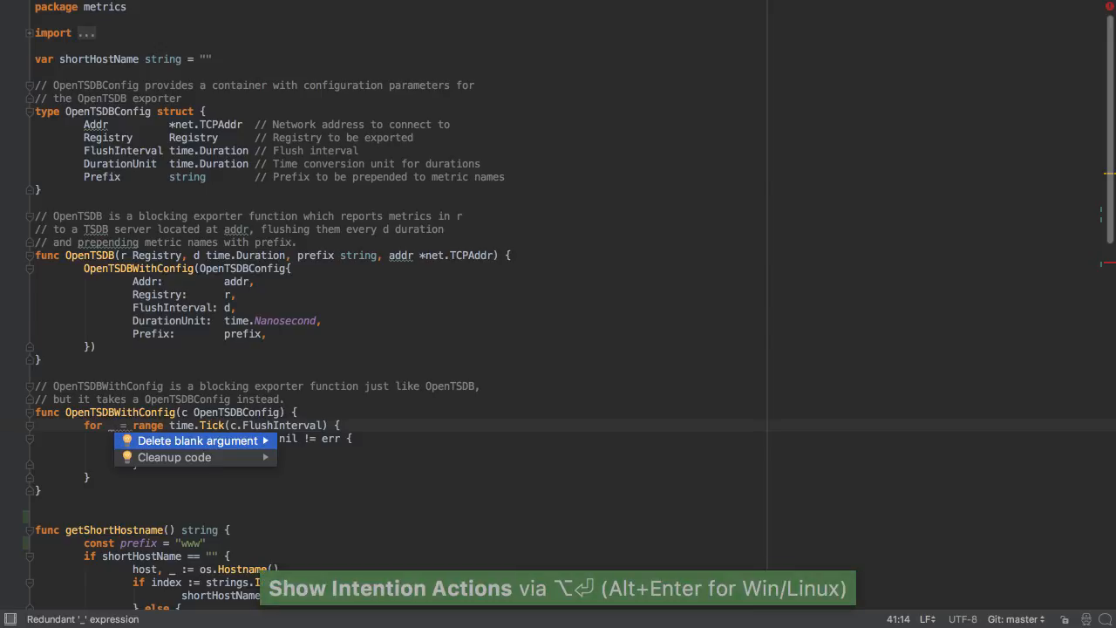
pyautogui.click(195, 439)
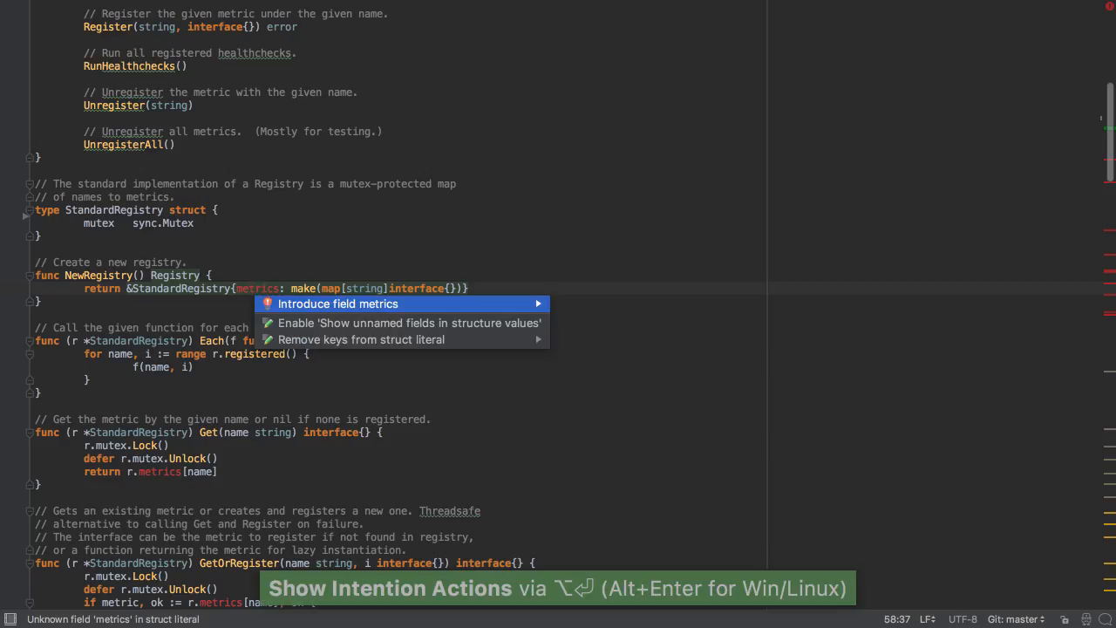
pyautogui.click(338, 303)
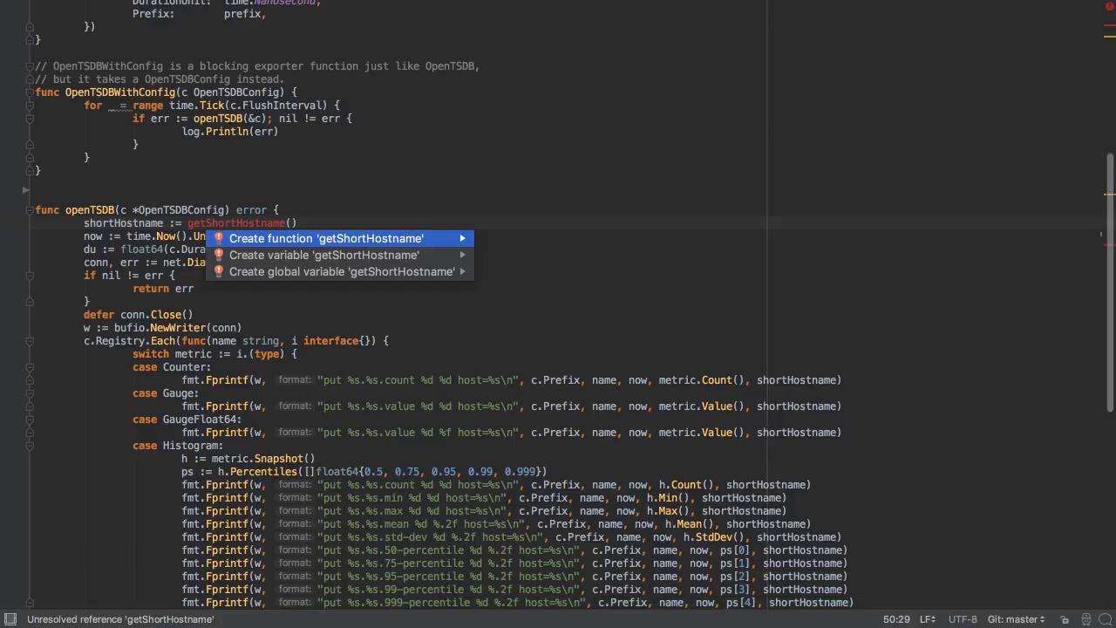
# Create the missing getShortHostname function at the end of the exporter file.
pyautogui.click(326, 237)
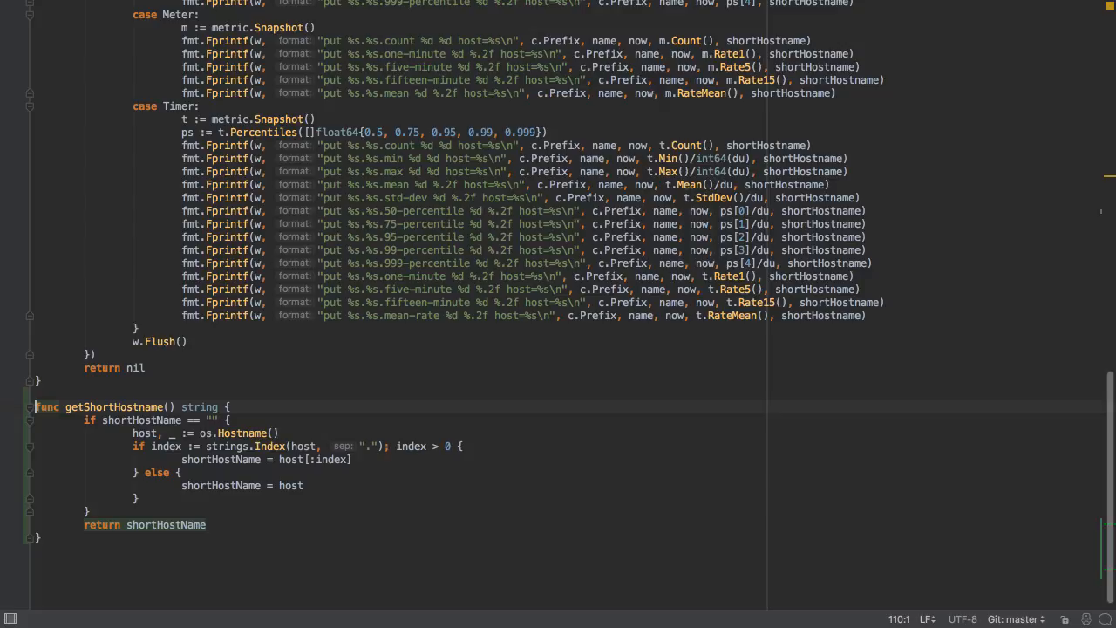
pyautogui.write('func getS')
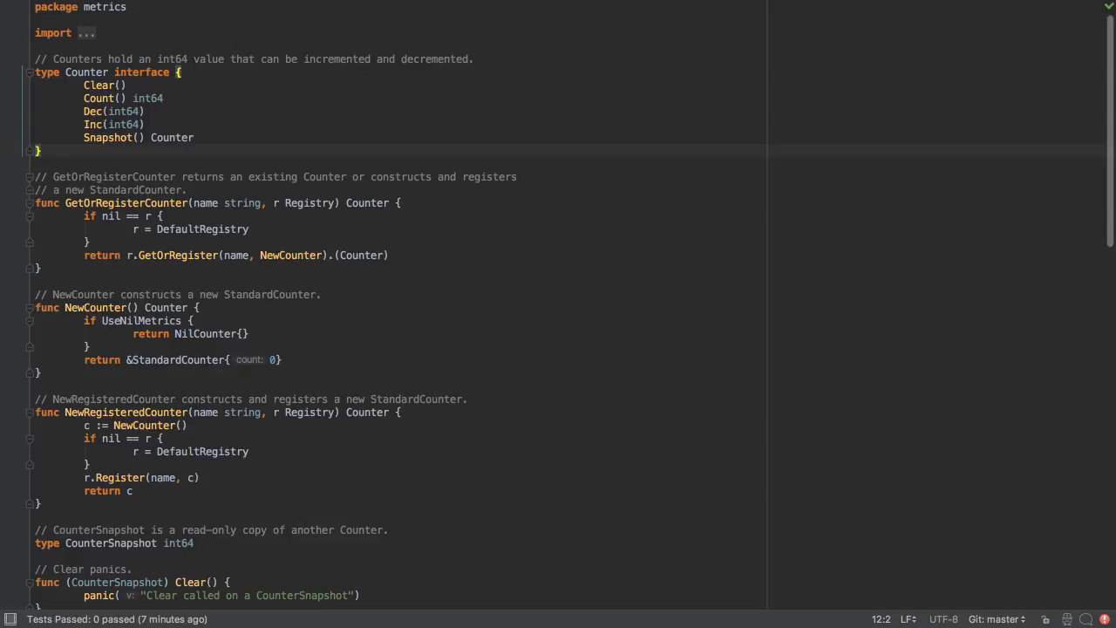
# Split the editor into two panes via Find Action, then reach the IDE preferences.
pyautogui.write('split')
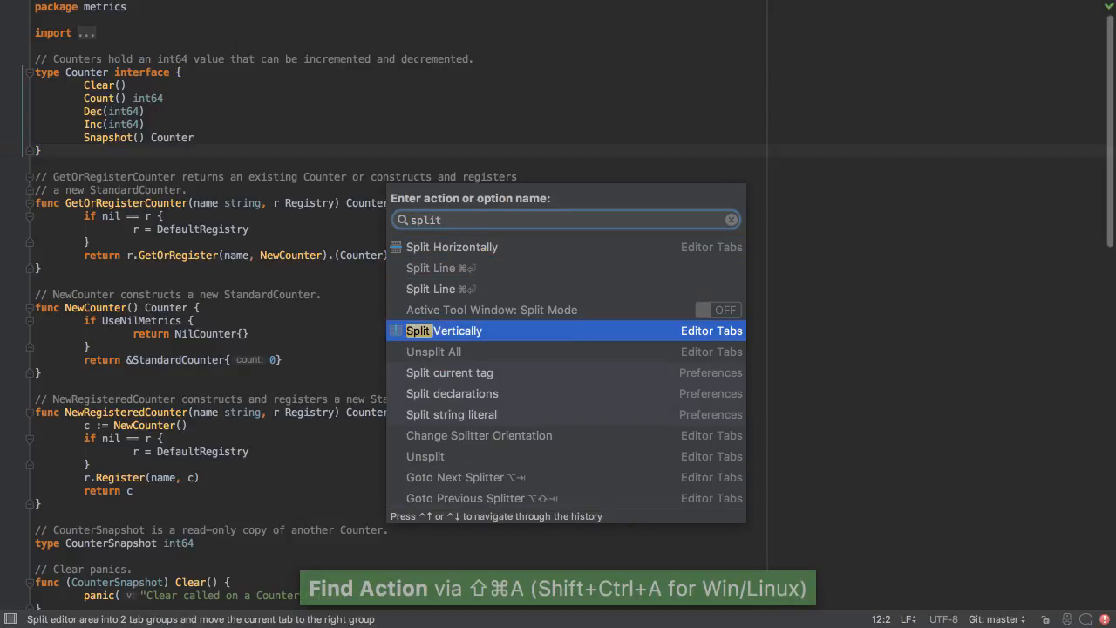
pyautogui.click(443, 332)
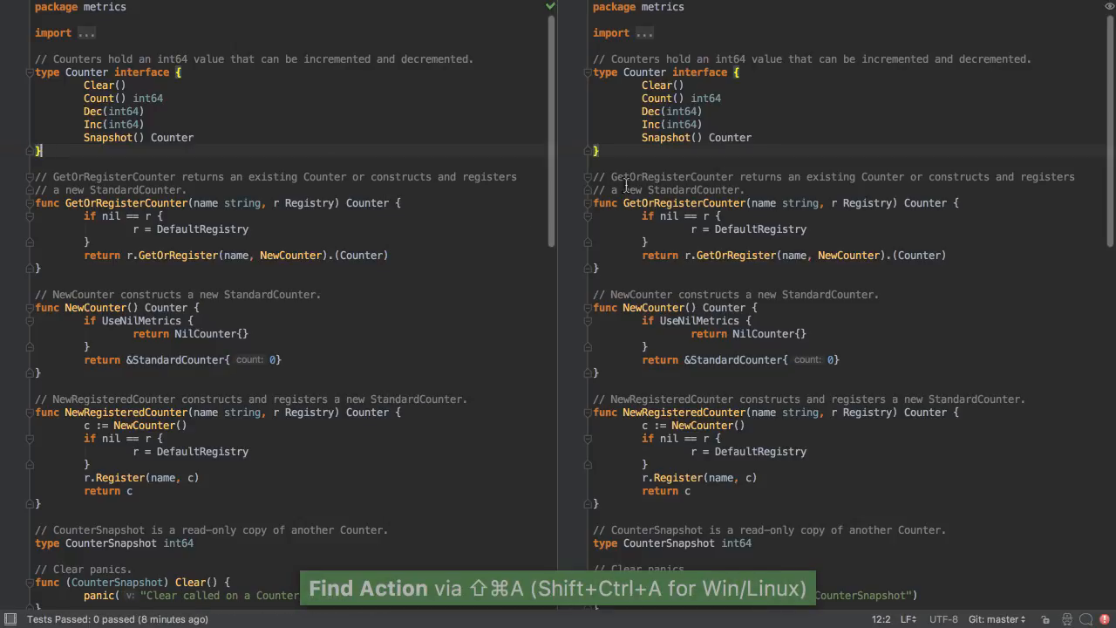
pyautogui.write('tabs')
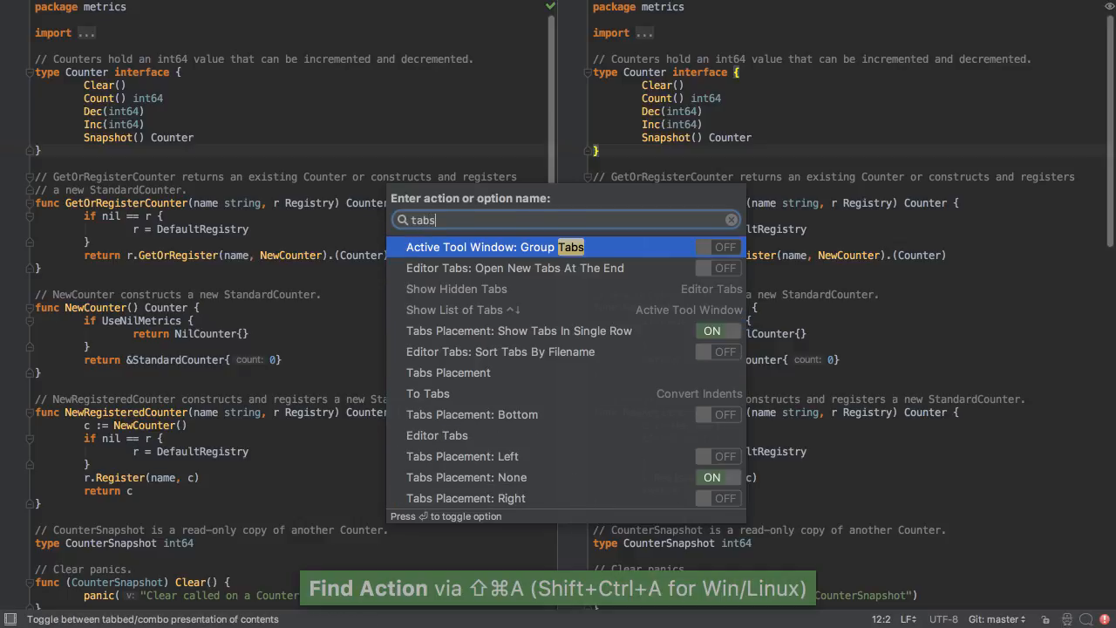
pyautogui.press('Escape')
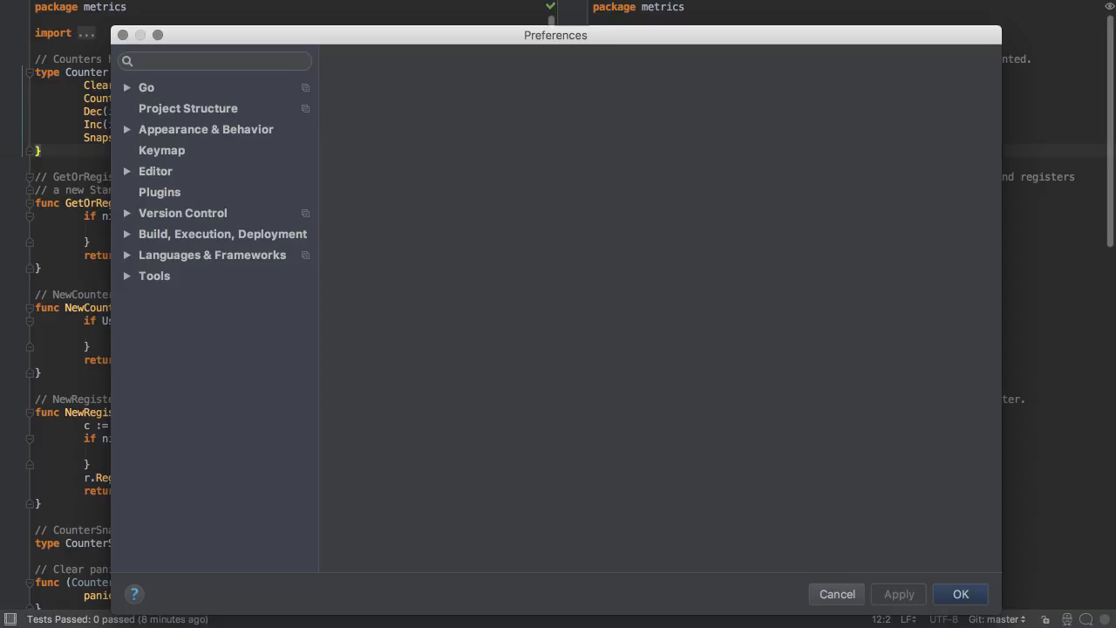
# Browse Code Style settings and search the plugin list in Preferences.
pyautogui.write('code sty')
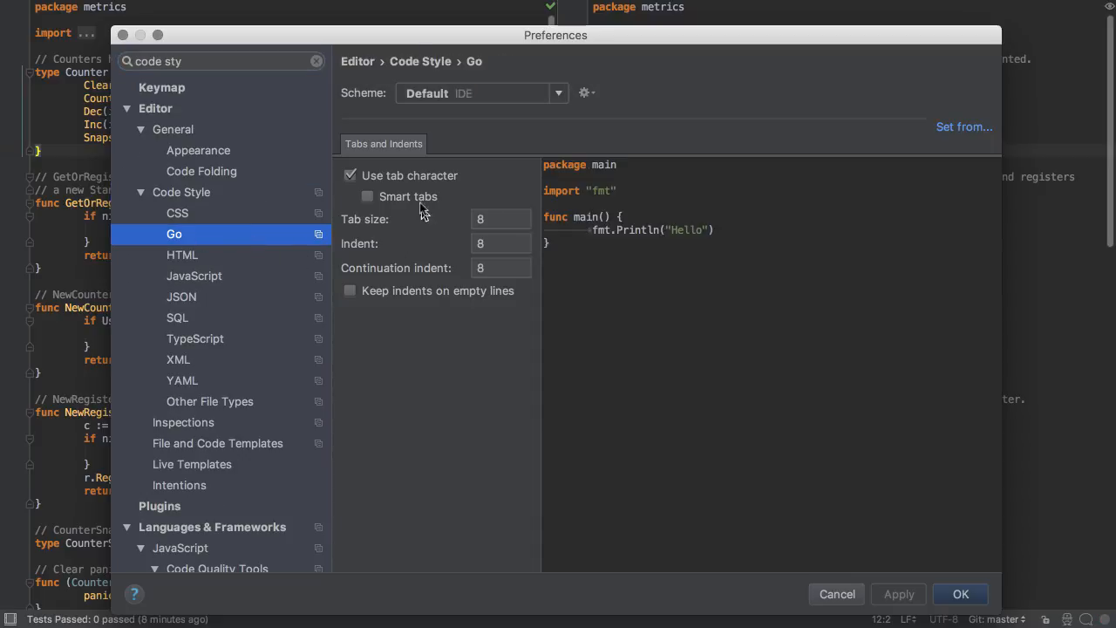
pyautogui.moveTo(471, 227)
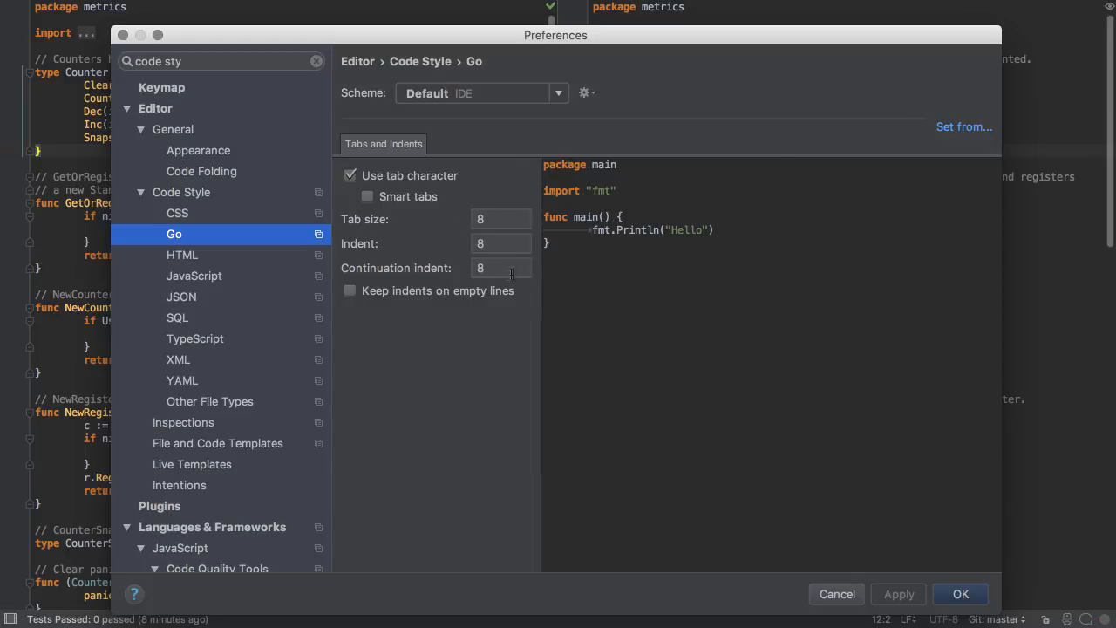
pyautogui.write('semantic')
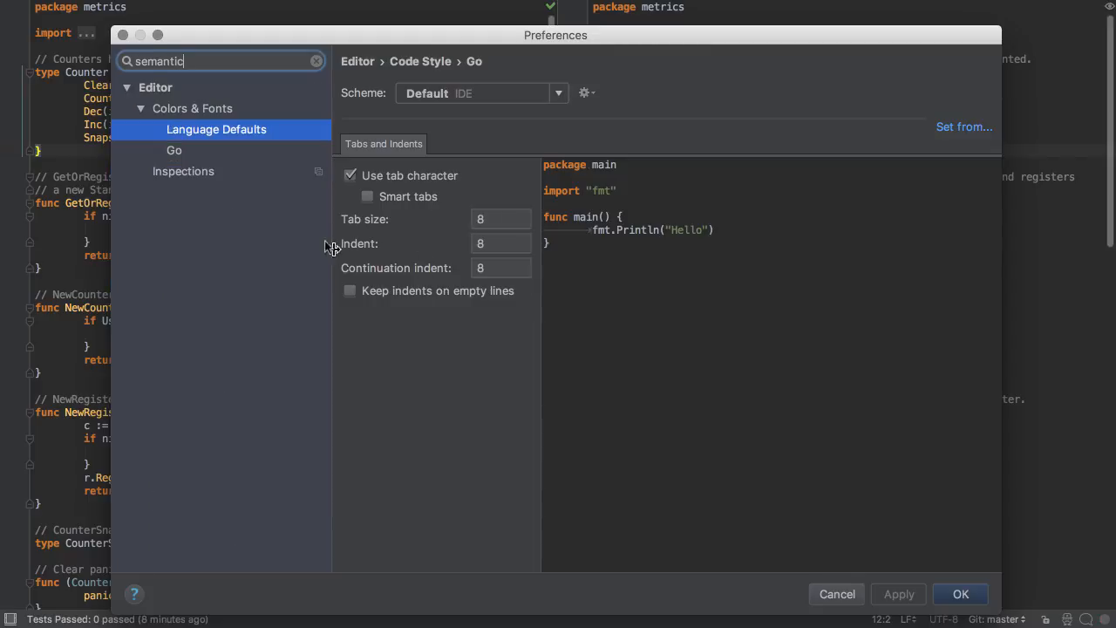
pyautogui.click(216, 129)
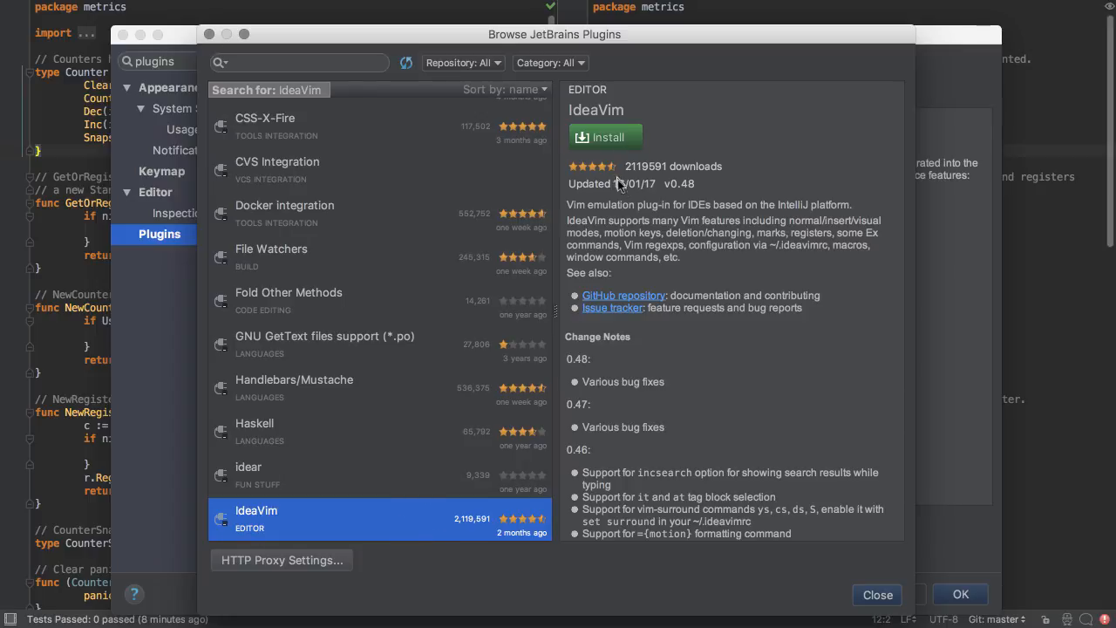
pyautogui.moveTo(654, 224)
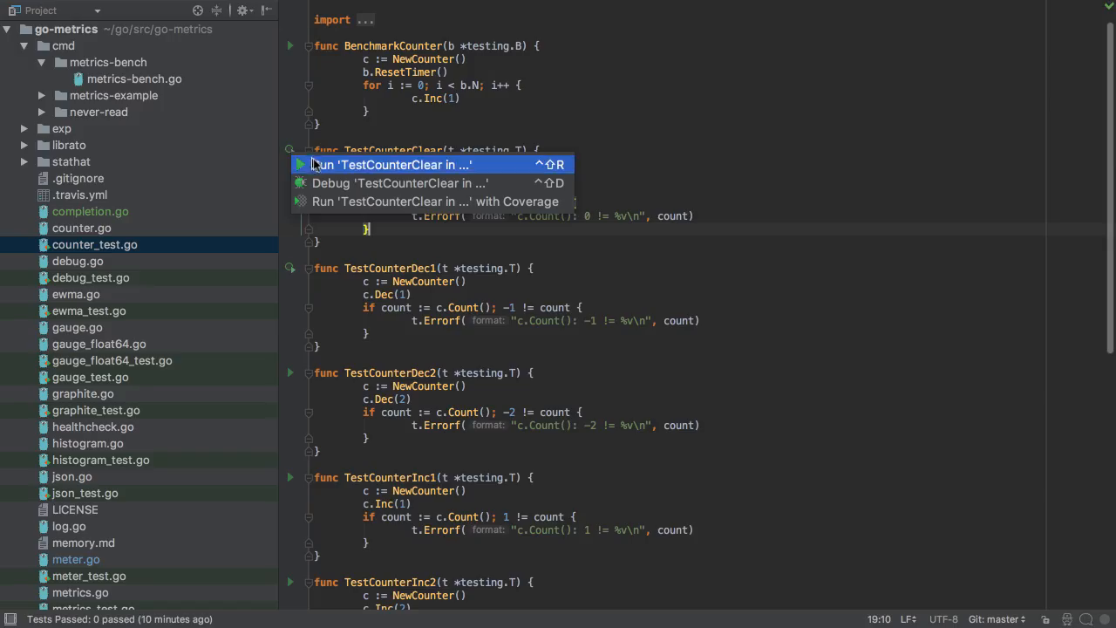
# Run the TestCounterClear test and switch to metrics-bench.go.
pyautogui.click(389, 164)
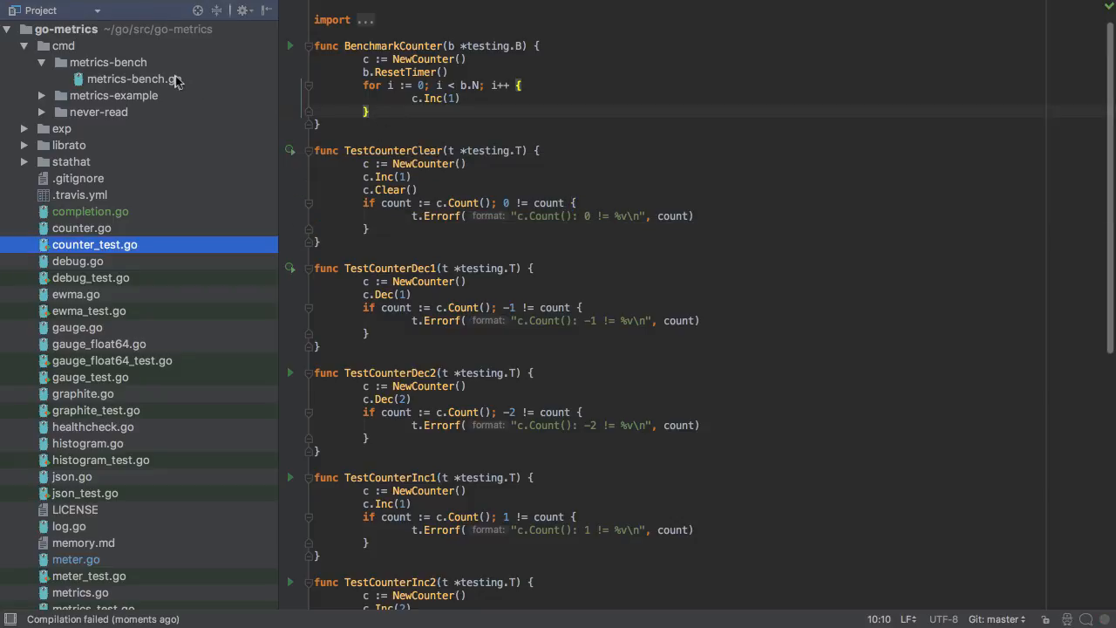
pyautogui.click(132, 79)
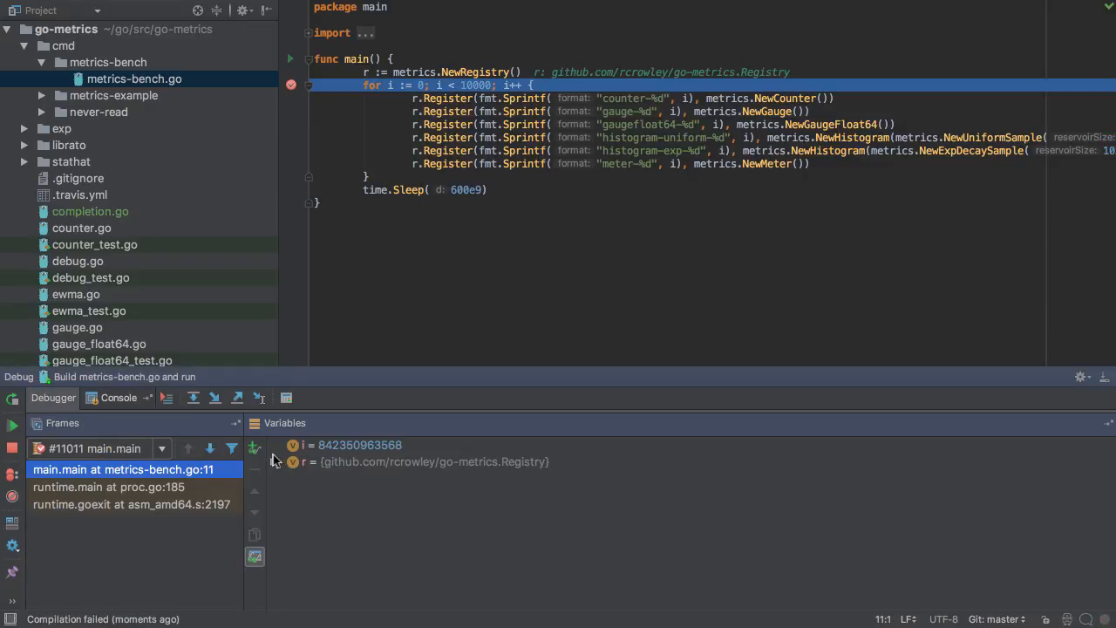
# View the debug session's console output in the Debug tool window.
pyautogui.click(119, 397)
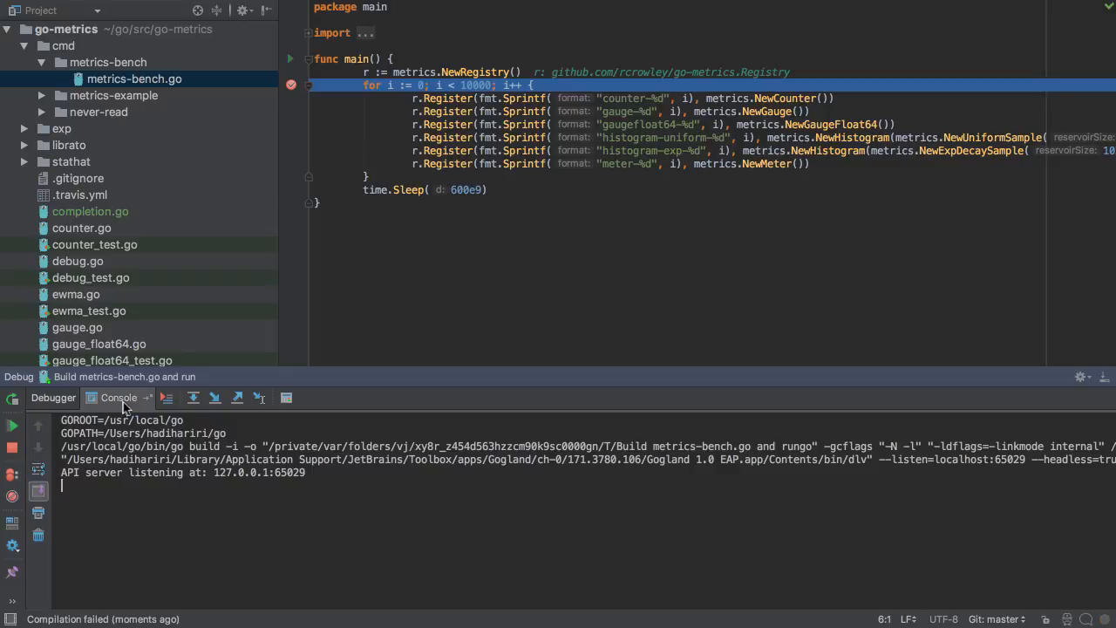
pyautogui.click(52, 398)
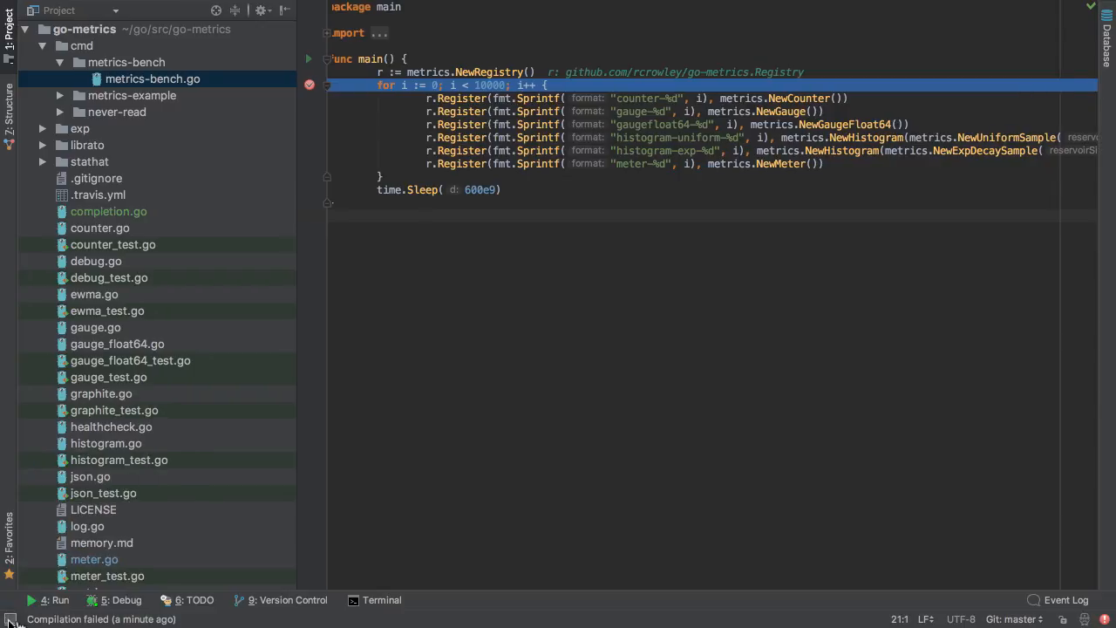
# Launch the REST Client via Find Action and edit its Cache-Control header.
pyautogui.click(380, 600)
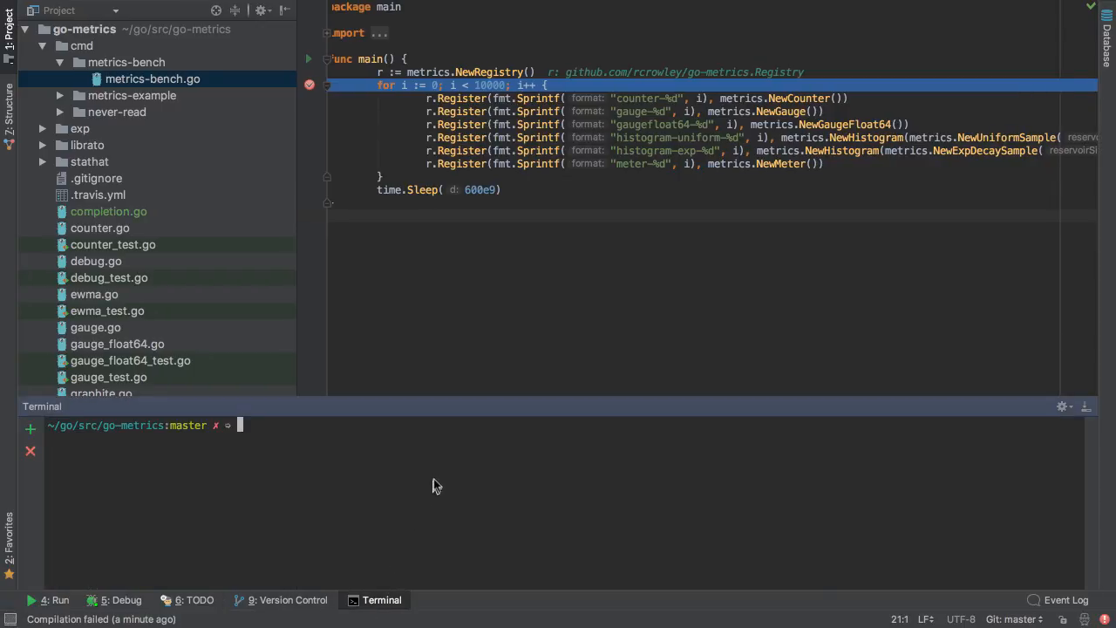
pyautogui.write('Test R')
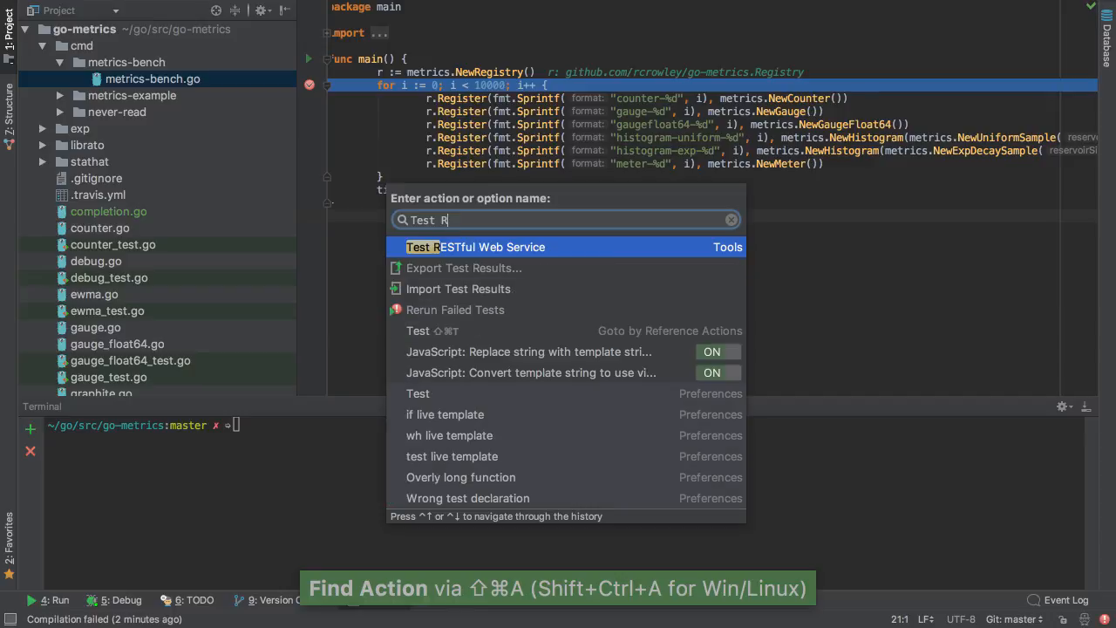
pyautogui.click(474, 247)
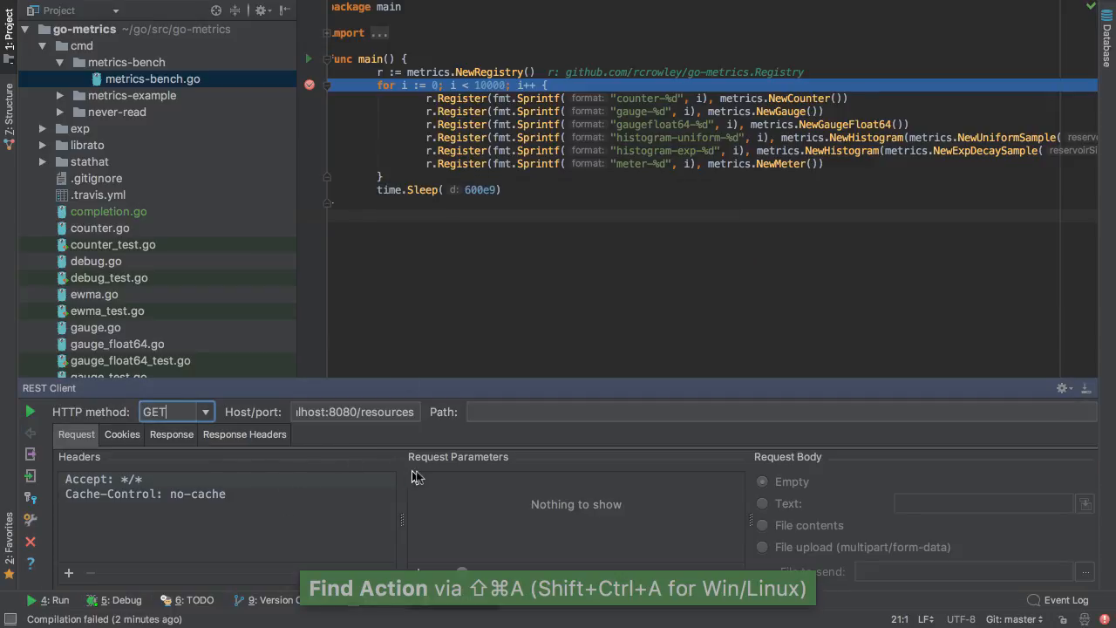
pyautogui.click(206, 412)
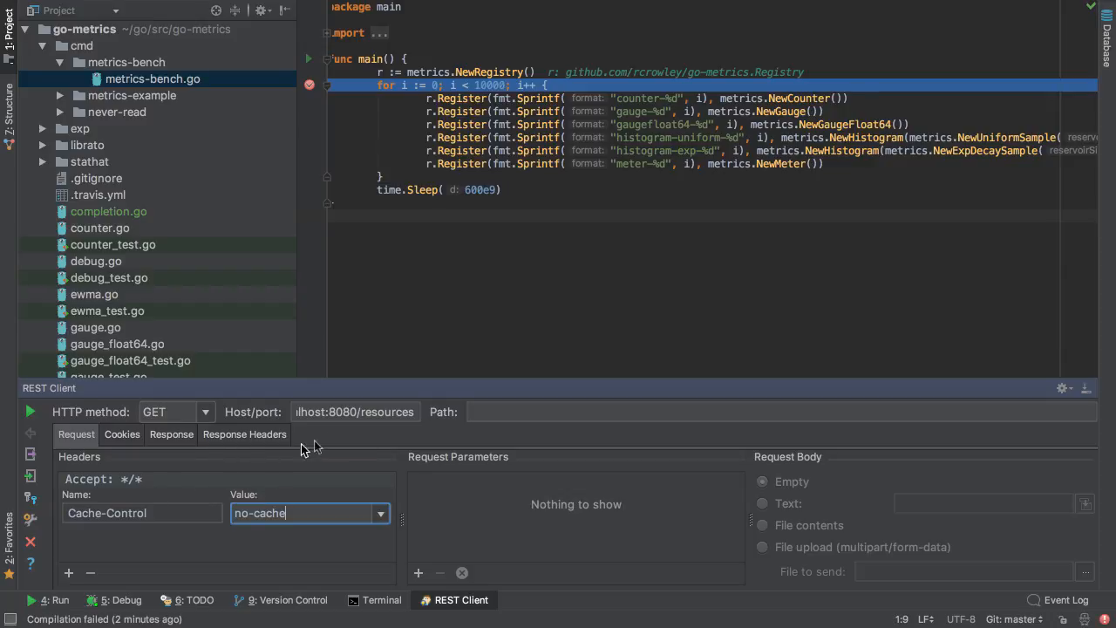
pyautogui.moveTo(464, 440)
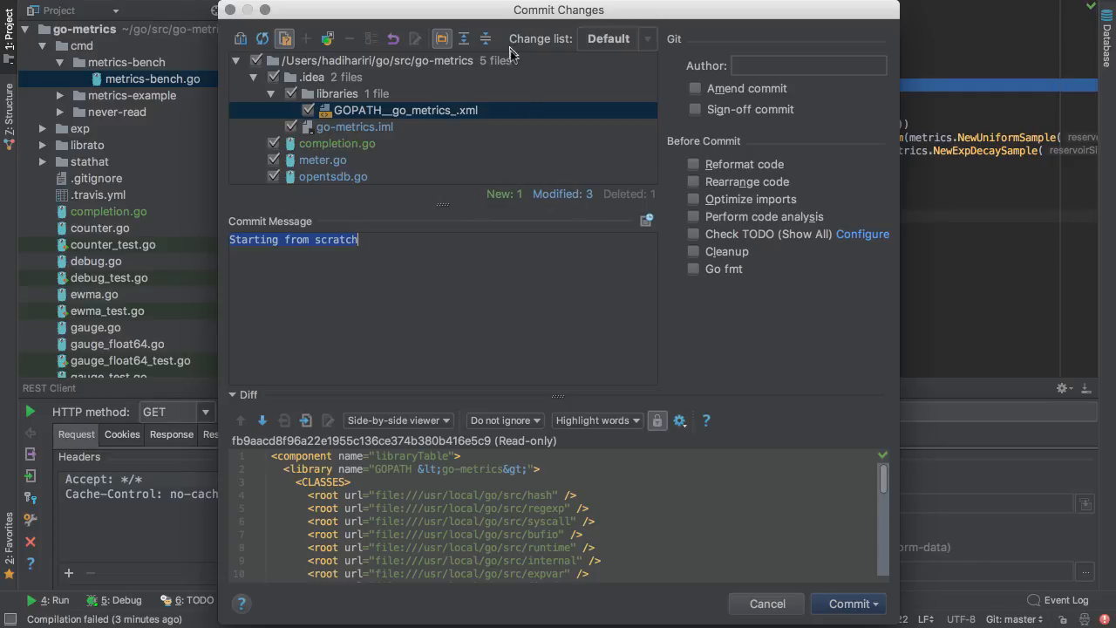
pyautogui.moveTo(488, 155)
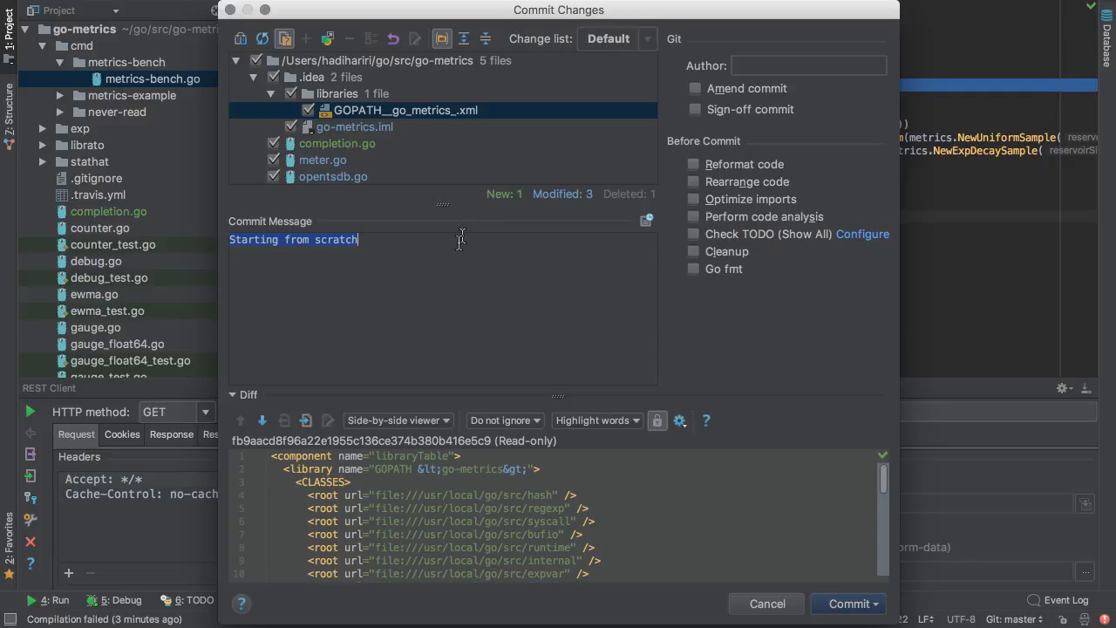
# Review meter.go's diff in Commit Changes, then cancel the commit.
pyautogui.click(322, 161)
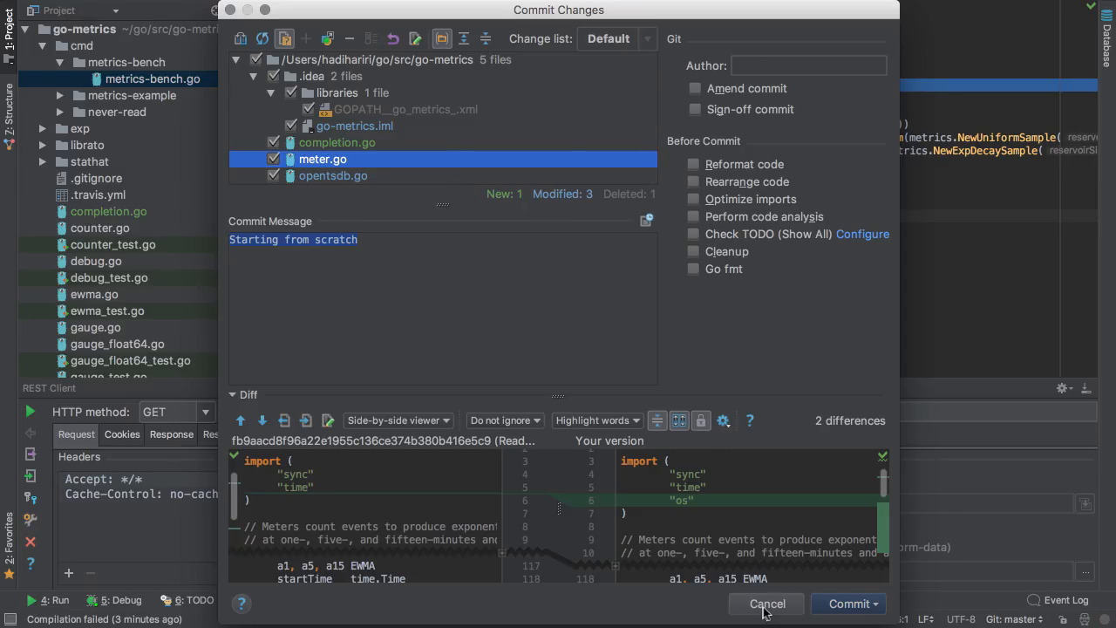
pyautogui.click(753, 33)
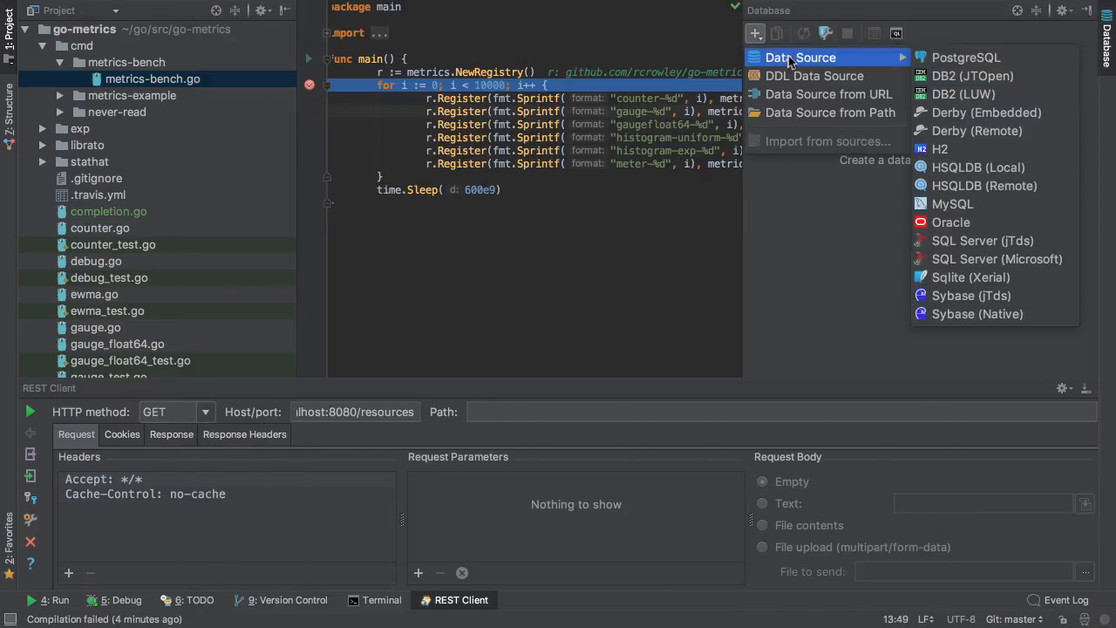
pyautogui.moveTo(983, 185)
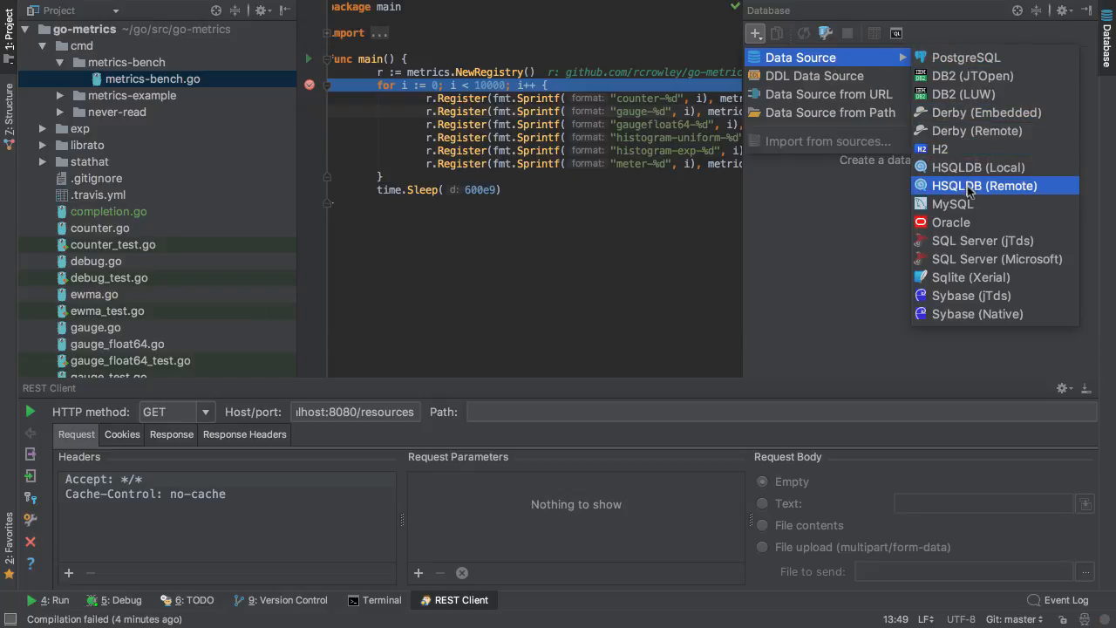
# Add a localhost MySQL data source, connect as root and browse its tables.
pyautogui.click(952, 203)
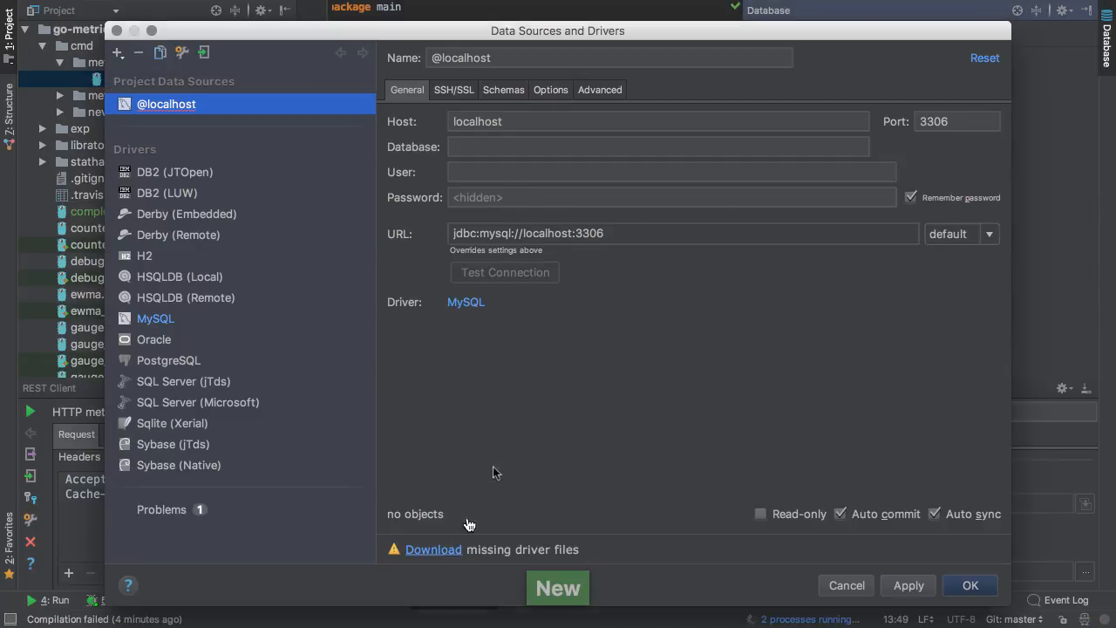
pyautogui.click(504, 272)
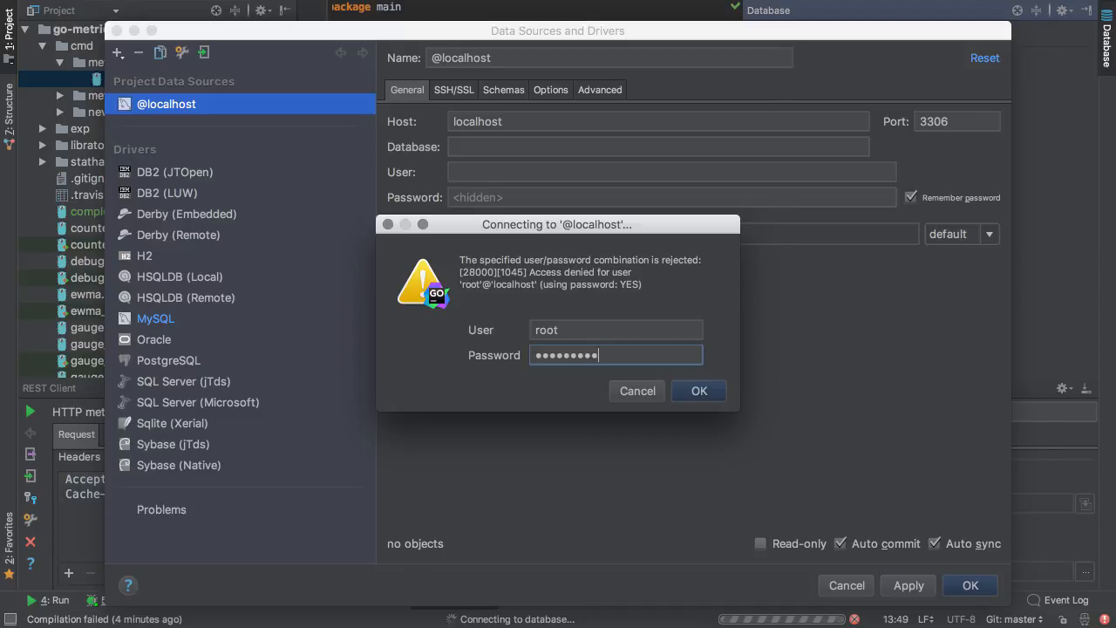
pyautogui.click(698, 390)
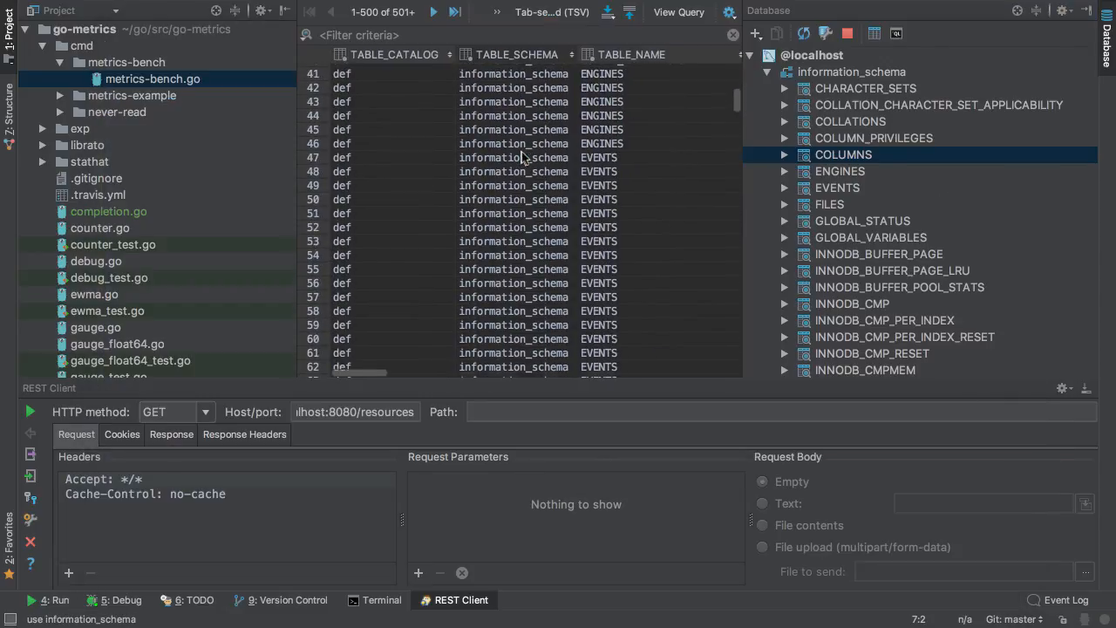
pyautogui.click(870, 237)
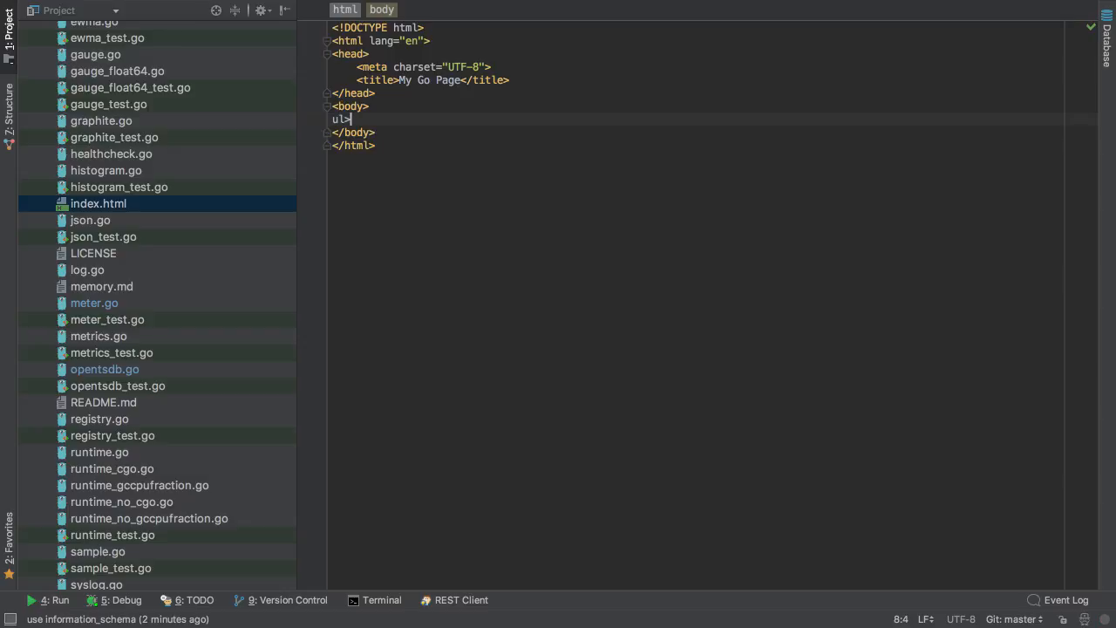
# Expand the ul>li abbreviation into an unordered list of empty items.
pyautogui.write('li')
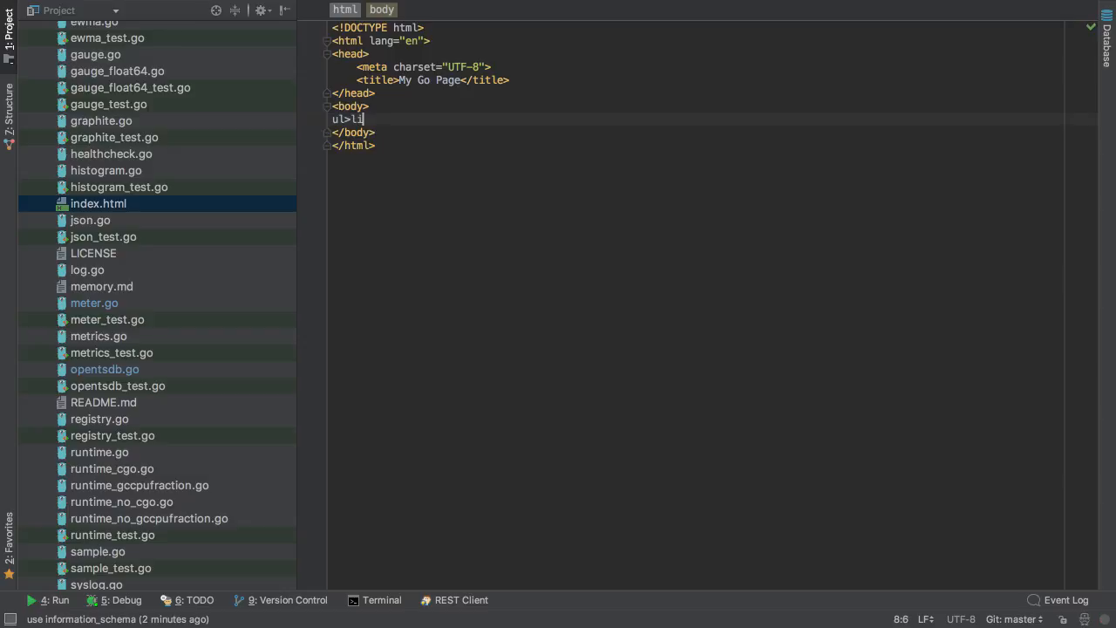
pyautogui.press('Tab')
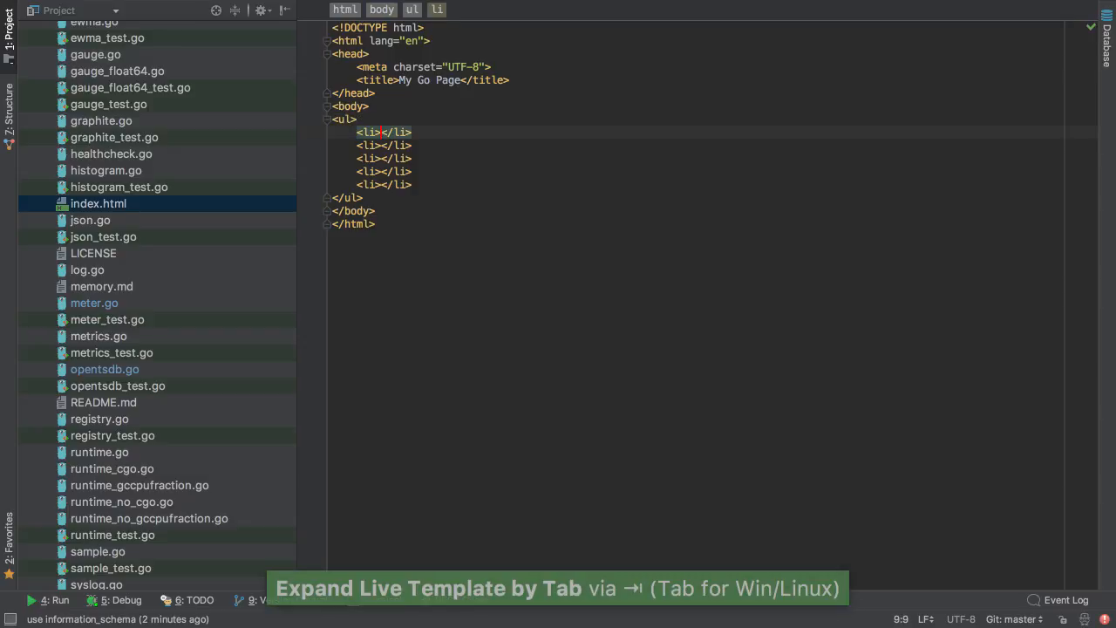